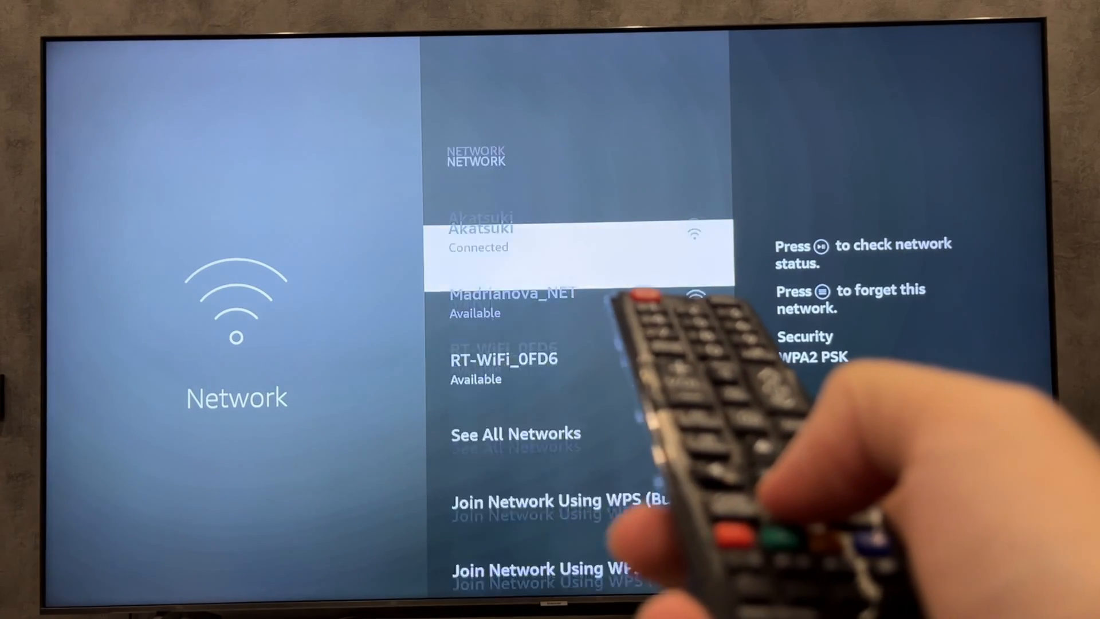
pyautogui.scroll(-3)
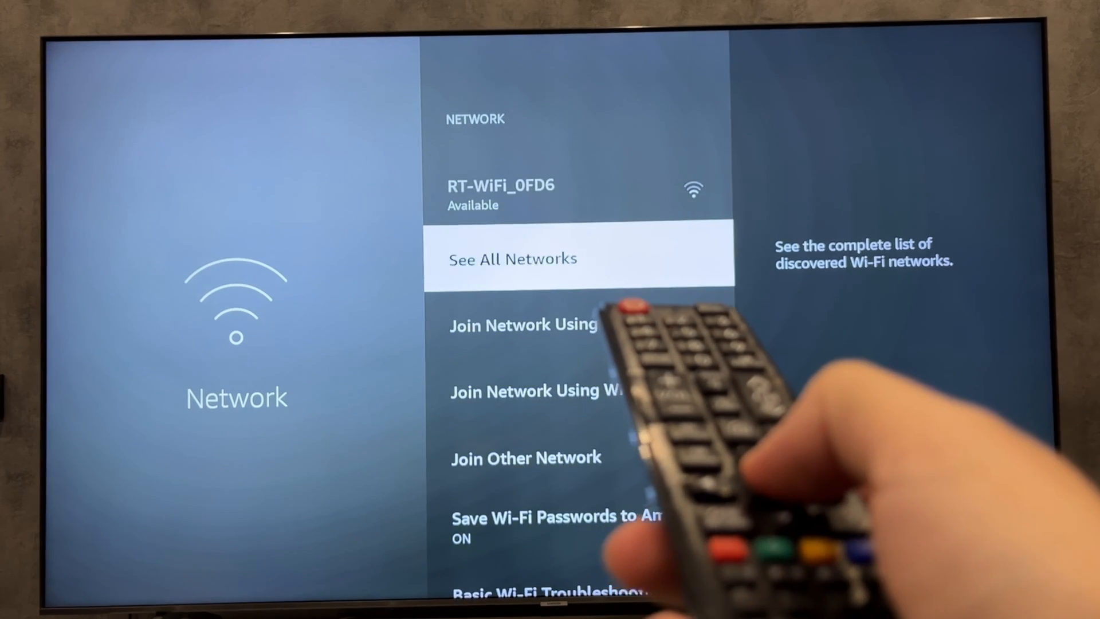